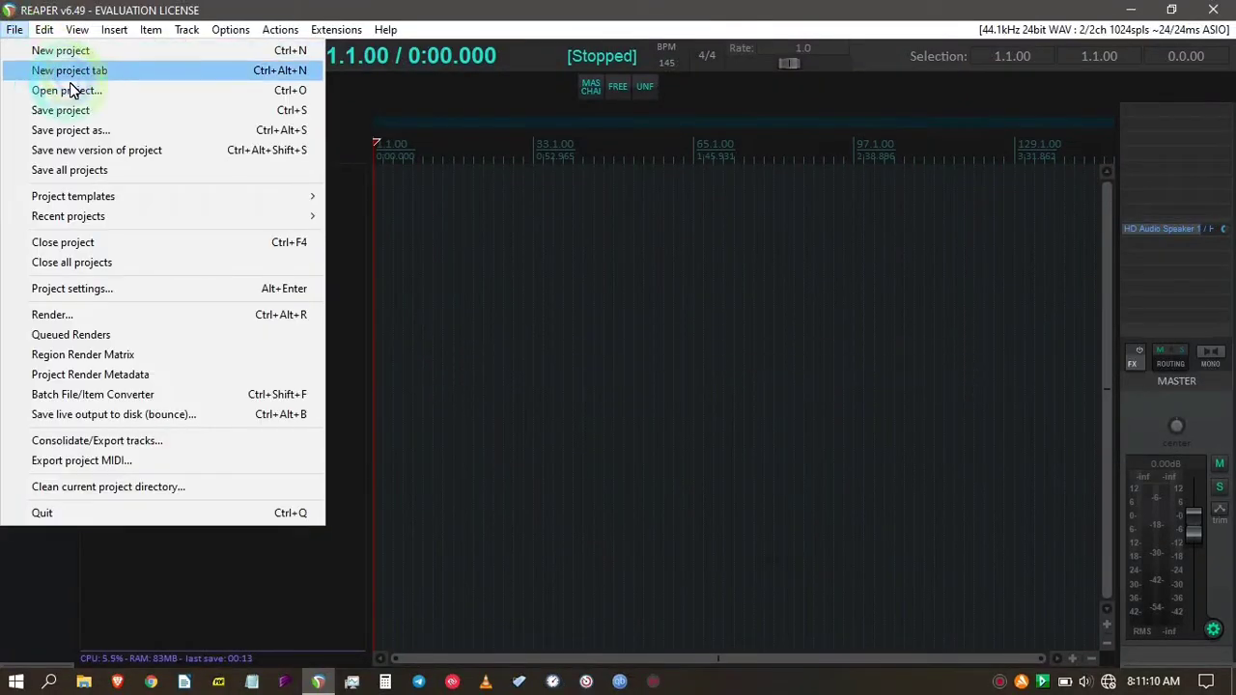
# - Create a new project from the STOCK KINGS 3 project template
pyautogui.click(72, 196)
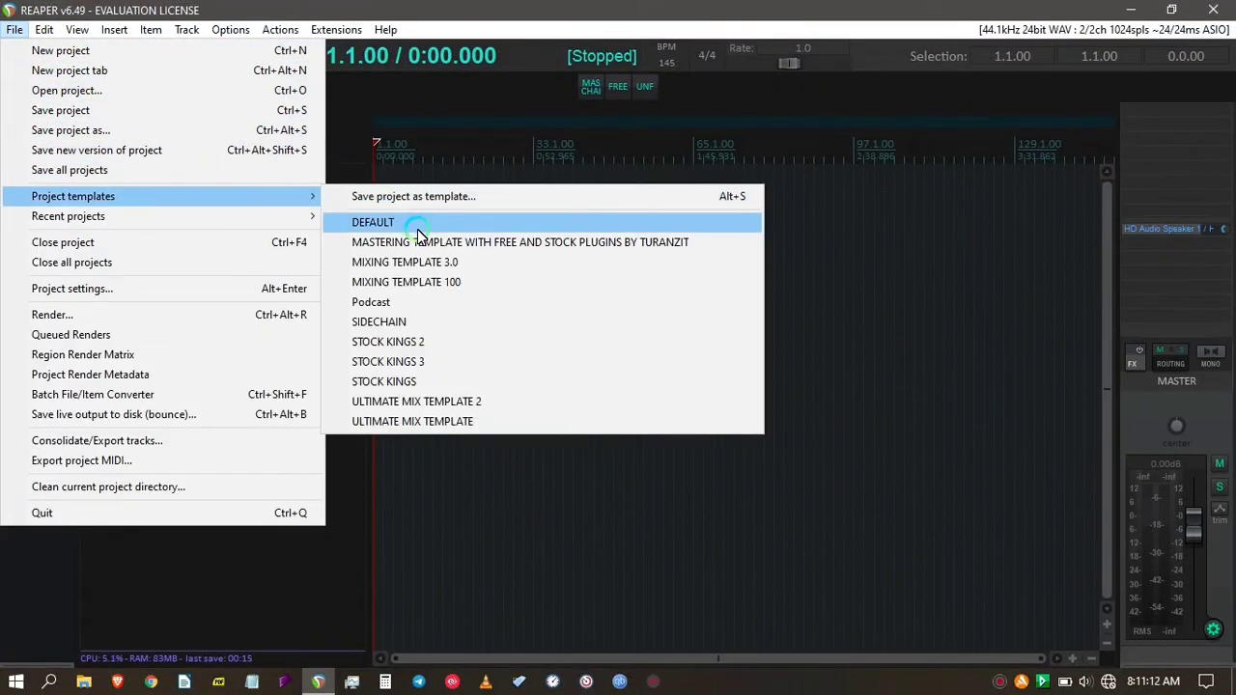
pyautogui.moveTo(400, 361)
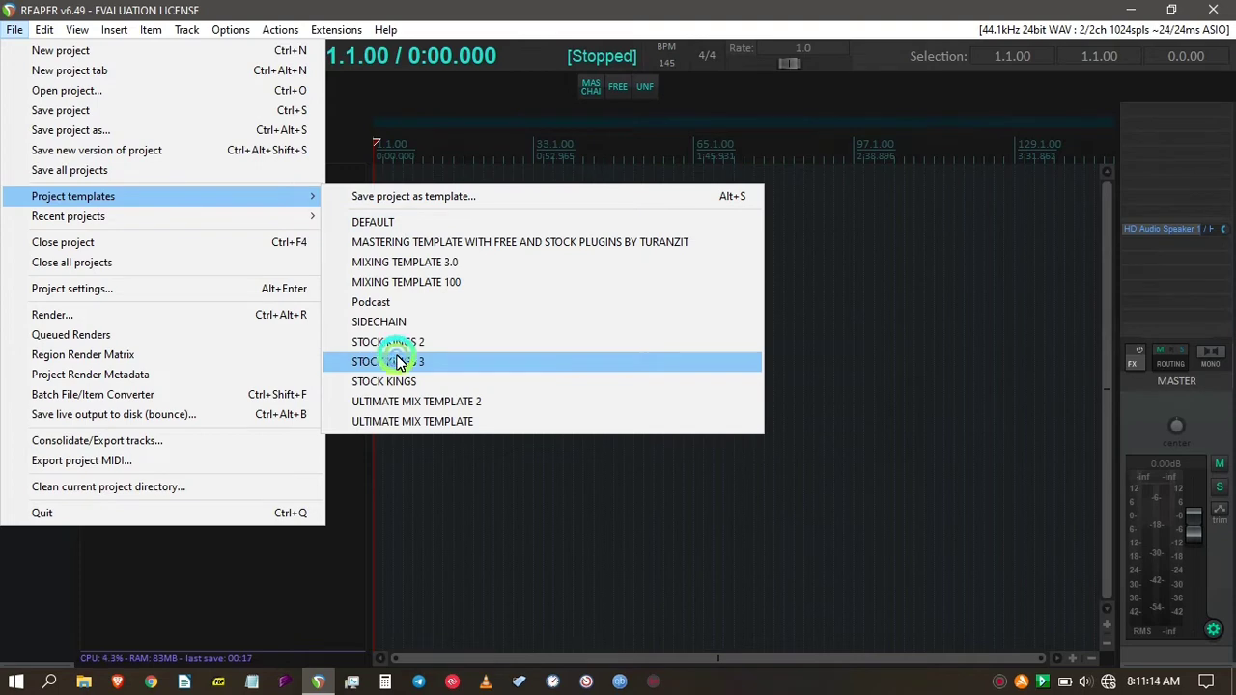
pyautogui.click(396, 362)
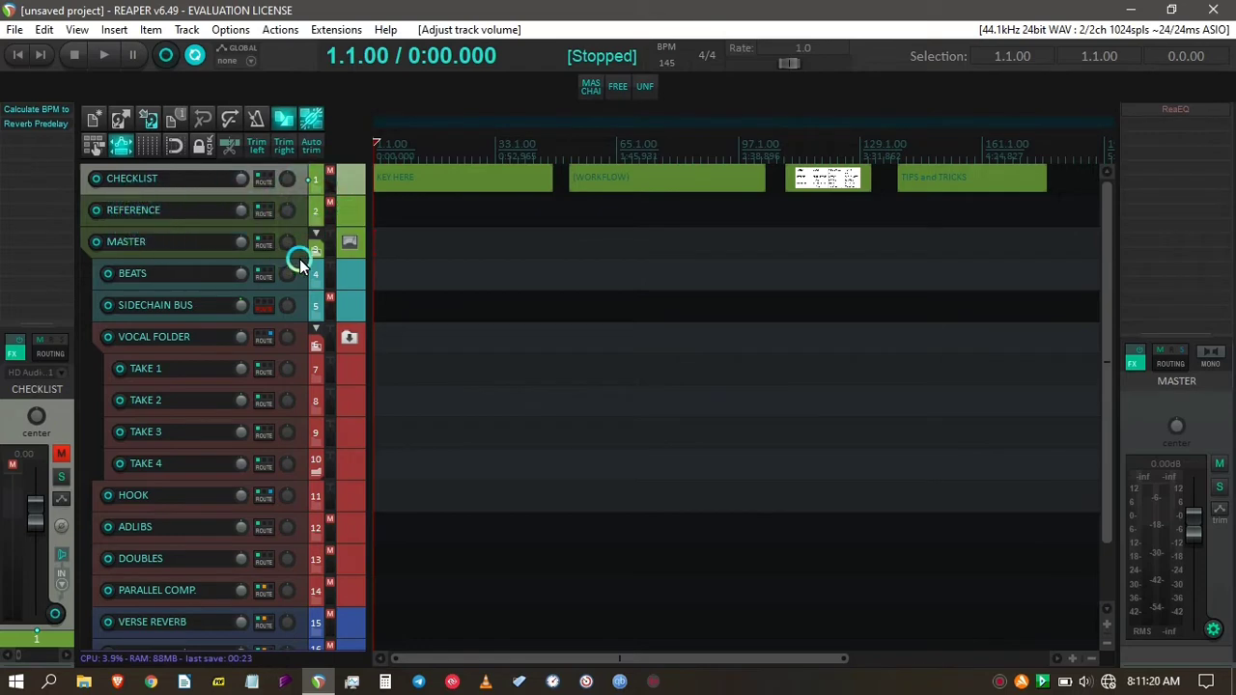
pyautogui.moveTo(230, 190)
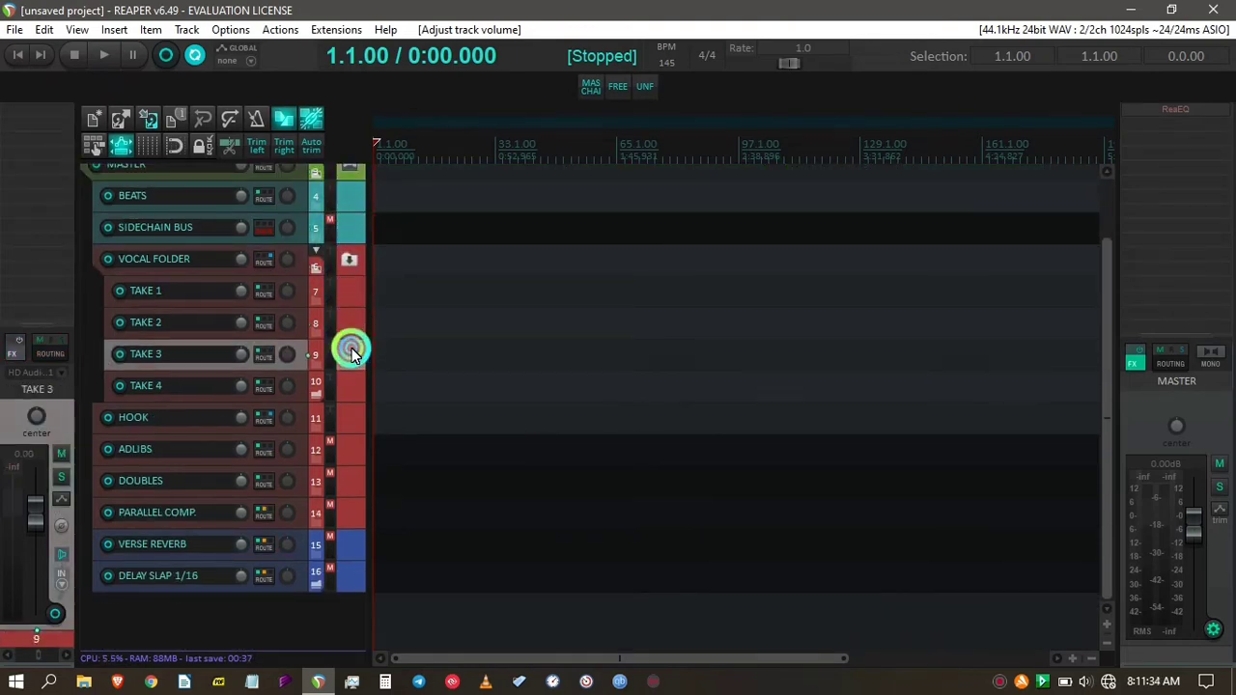
pyautogui.click(350, 418)
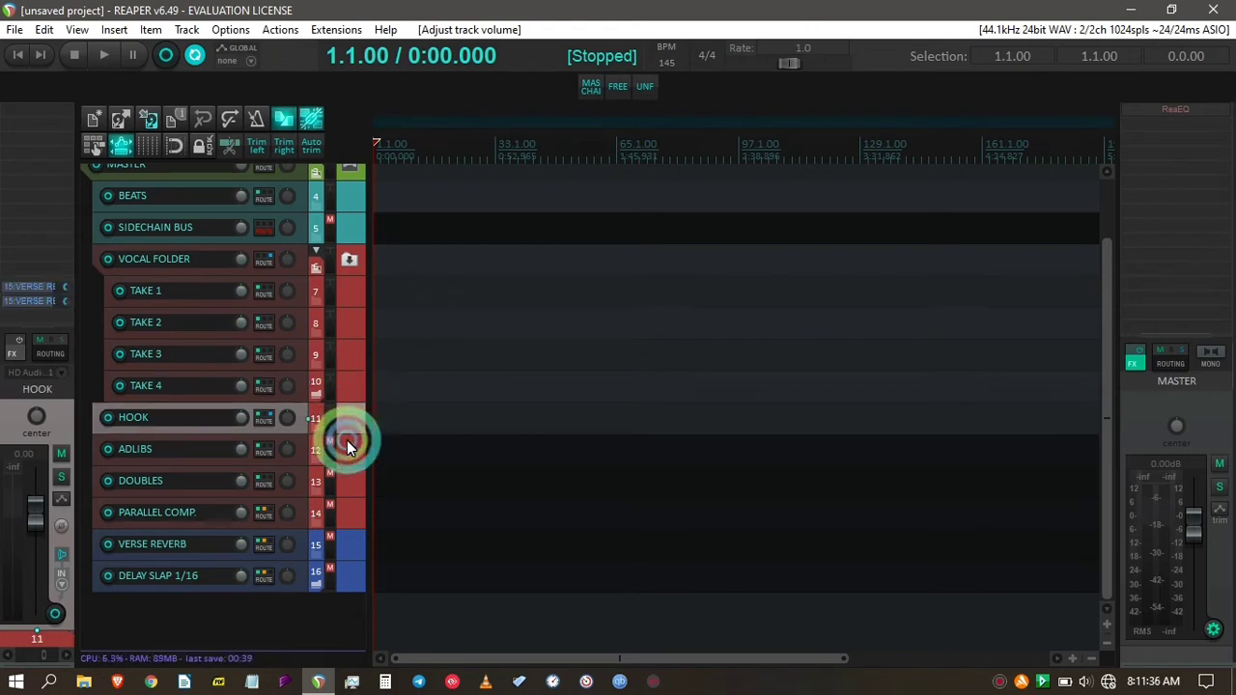
pyautogui.click(352, 480)
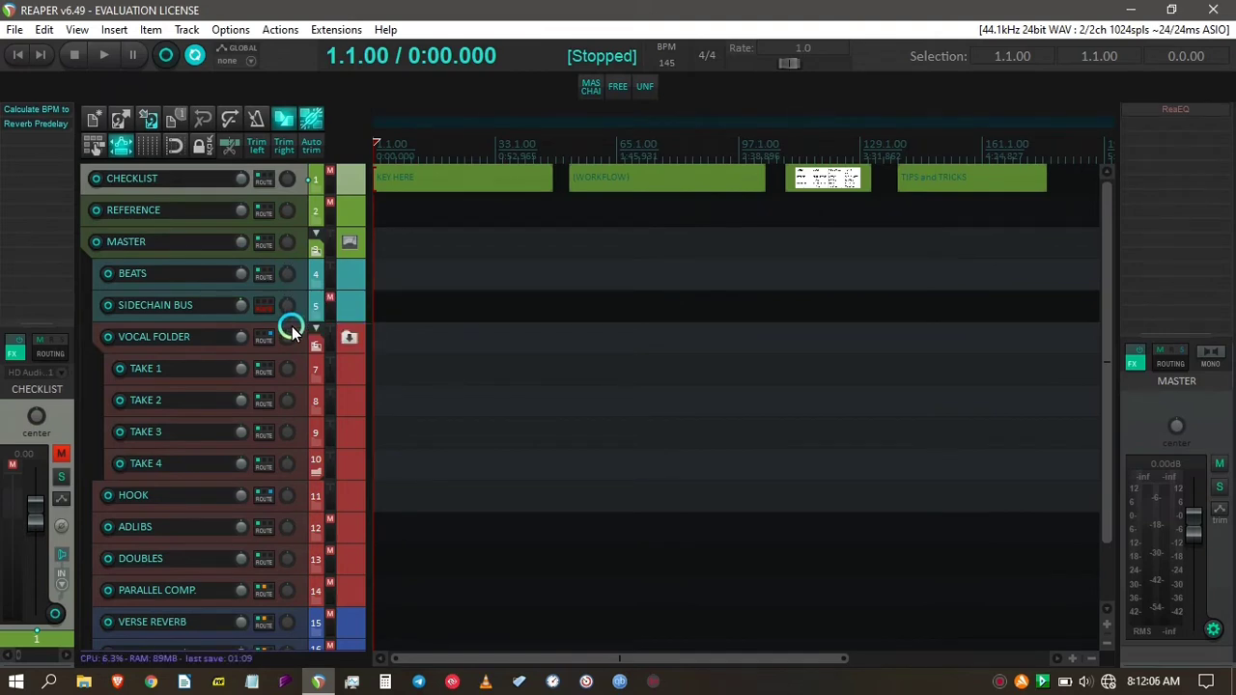
pyautogui.moveTo(282, 369)
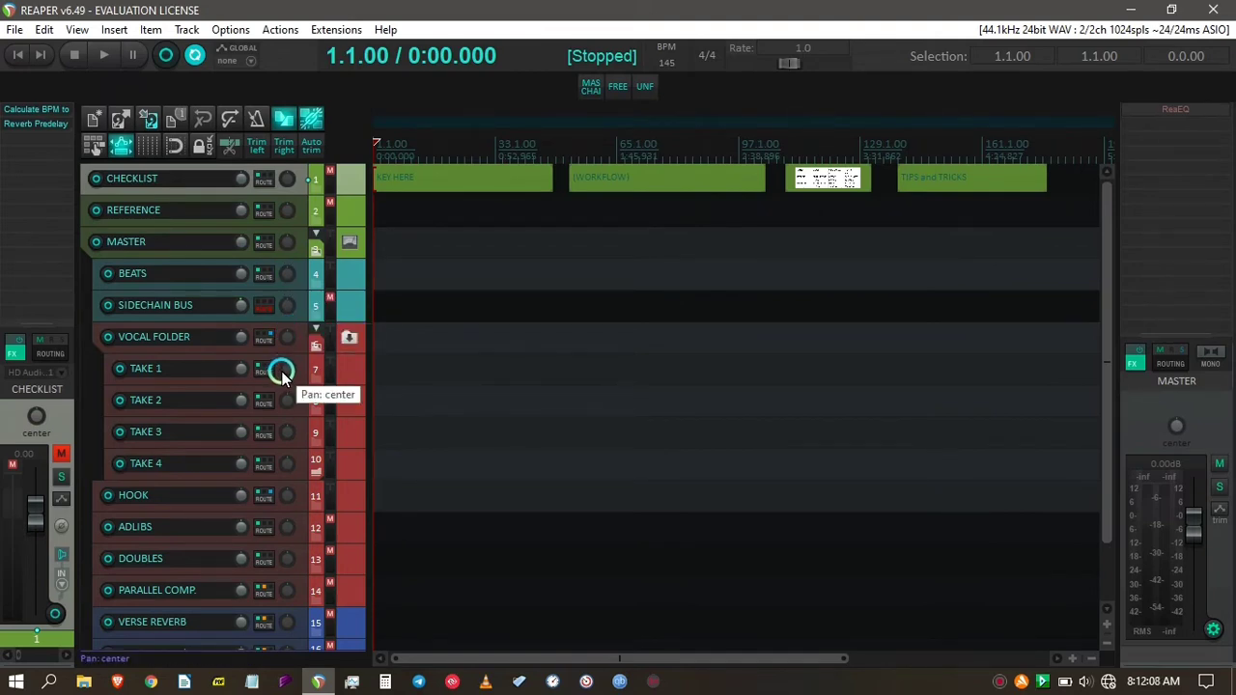
# - Select the SIDECHAIN BUS track and bring up the Options menu with theme choices
pyautogui.scroll(-3)
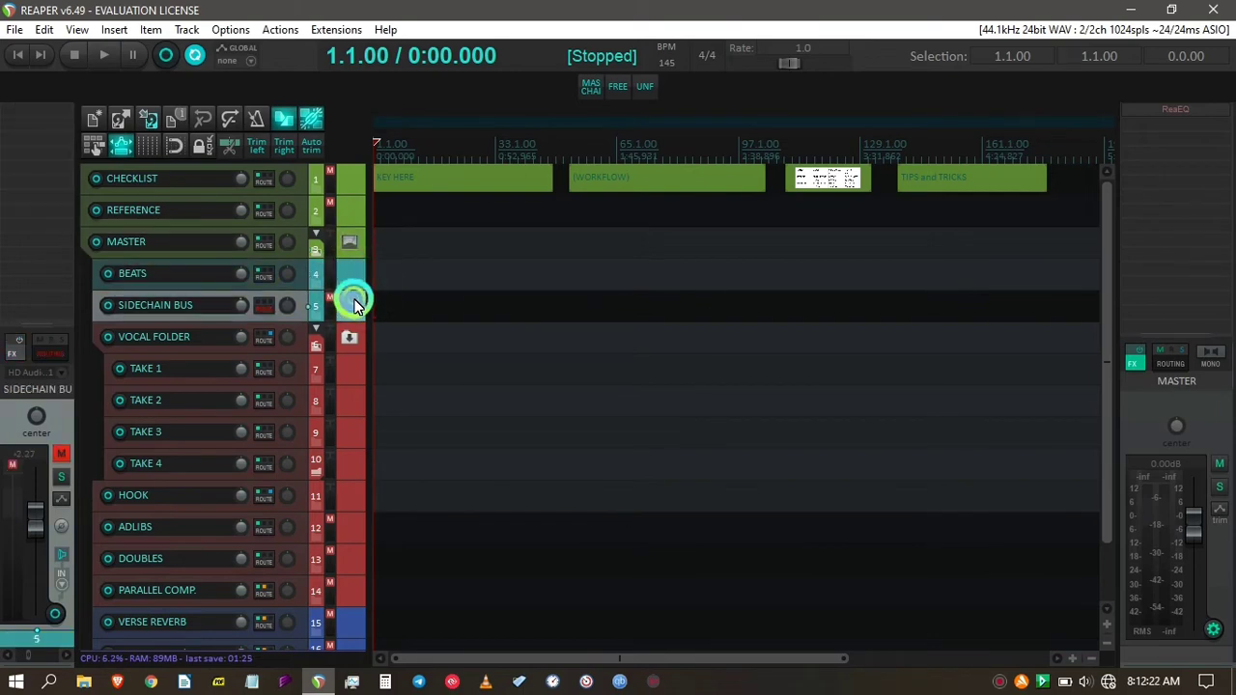
pyautogui.click(14, 29)
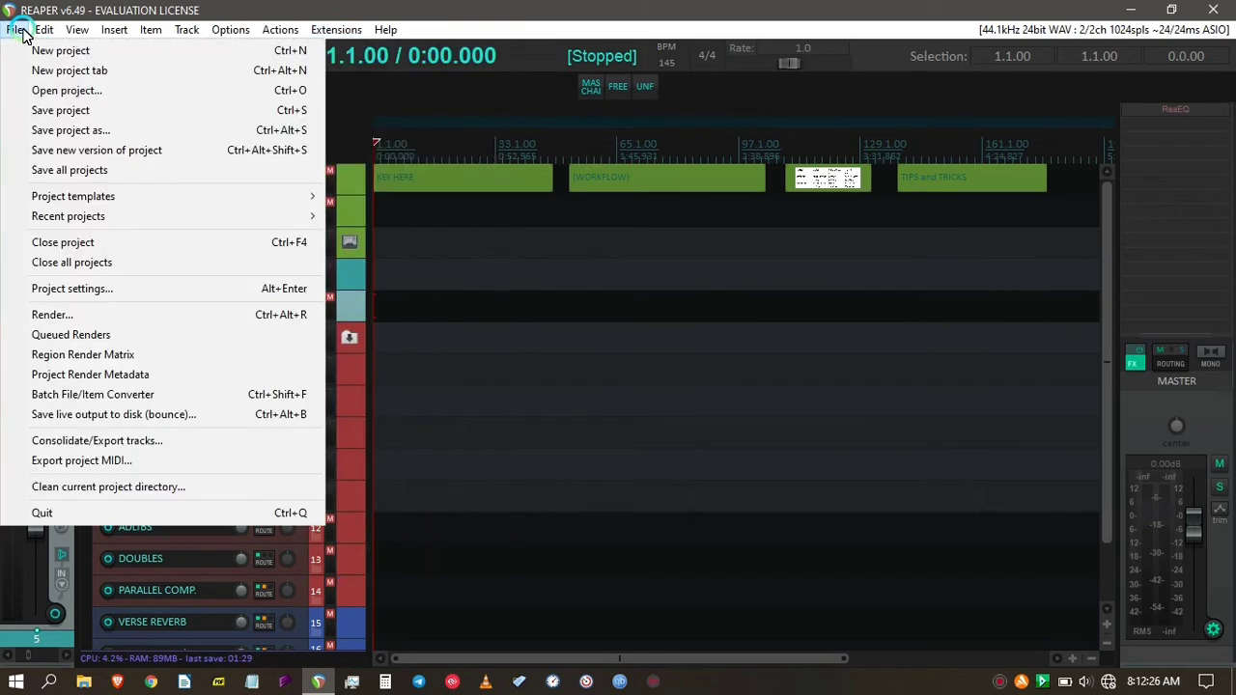
pyautogui.click(230, 29)
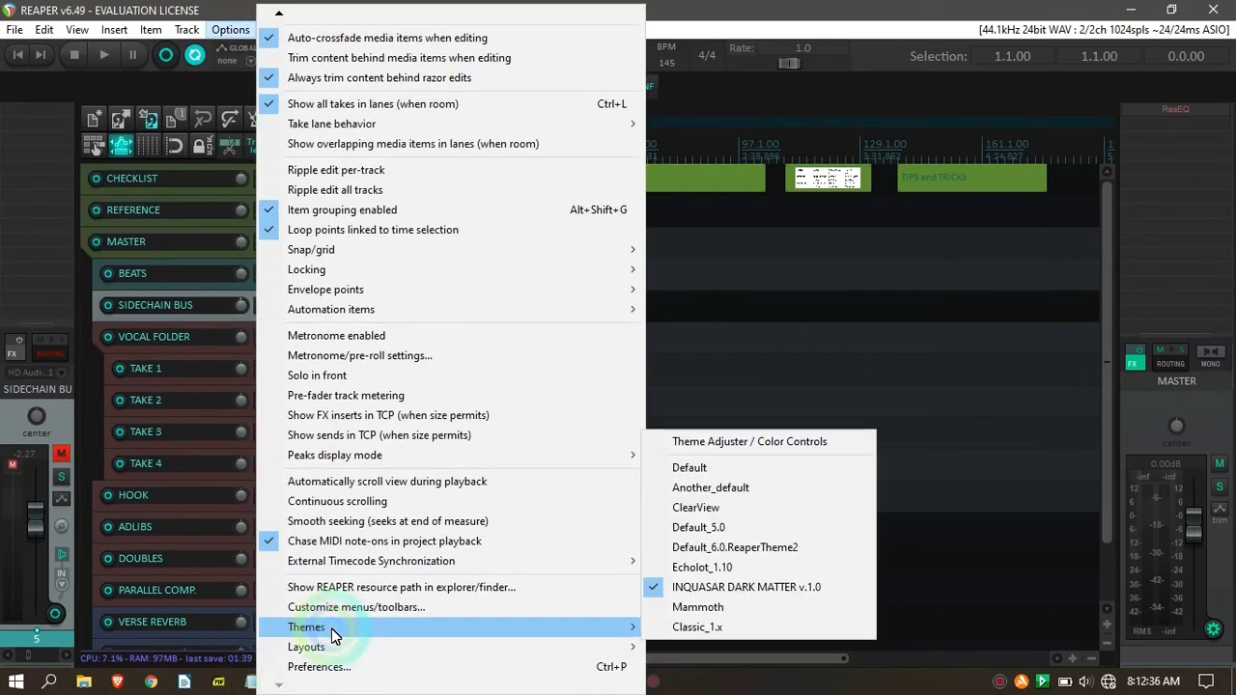
pyautogui.moveTo(309, 607)
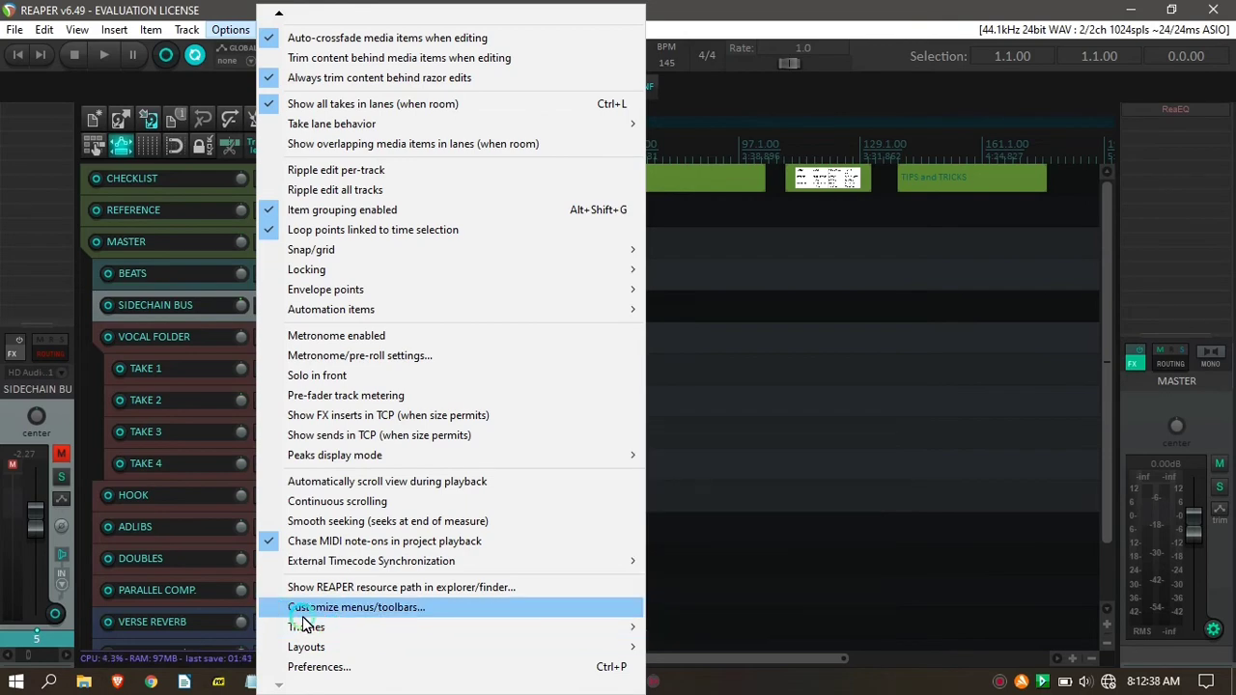
pyautogui.moveTo(306, 627)
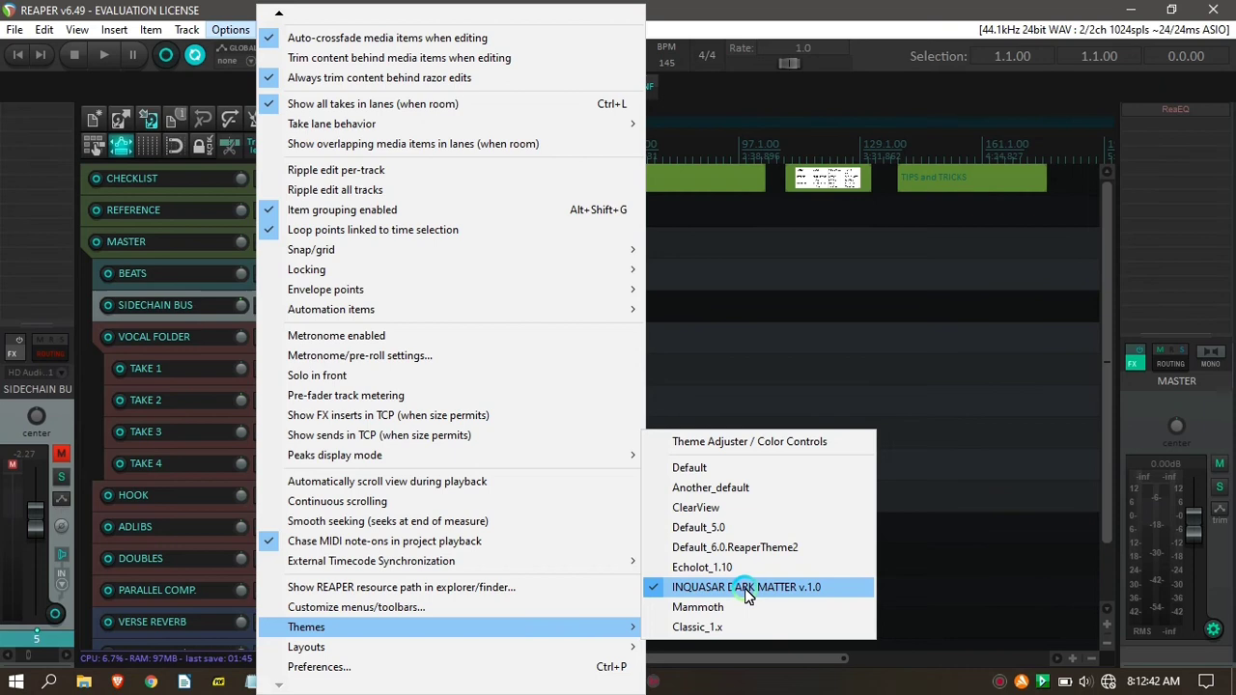
pyautogui.moveTo(709, 594)
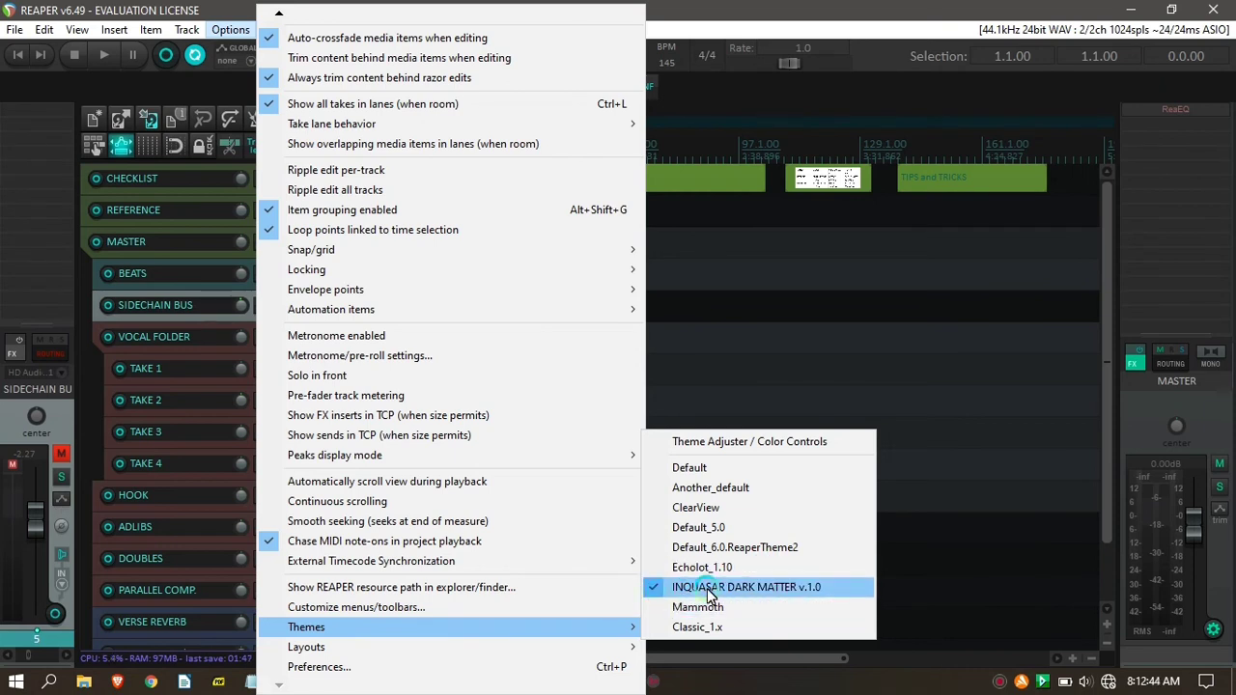
pyautogui.moveTo(647, 599)
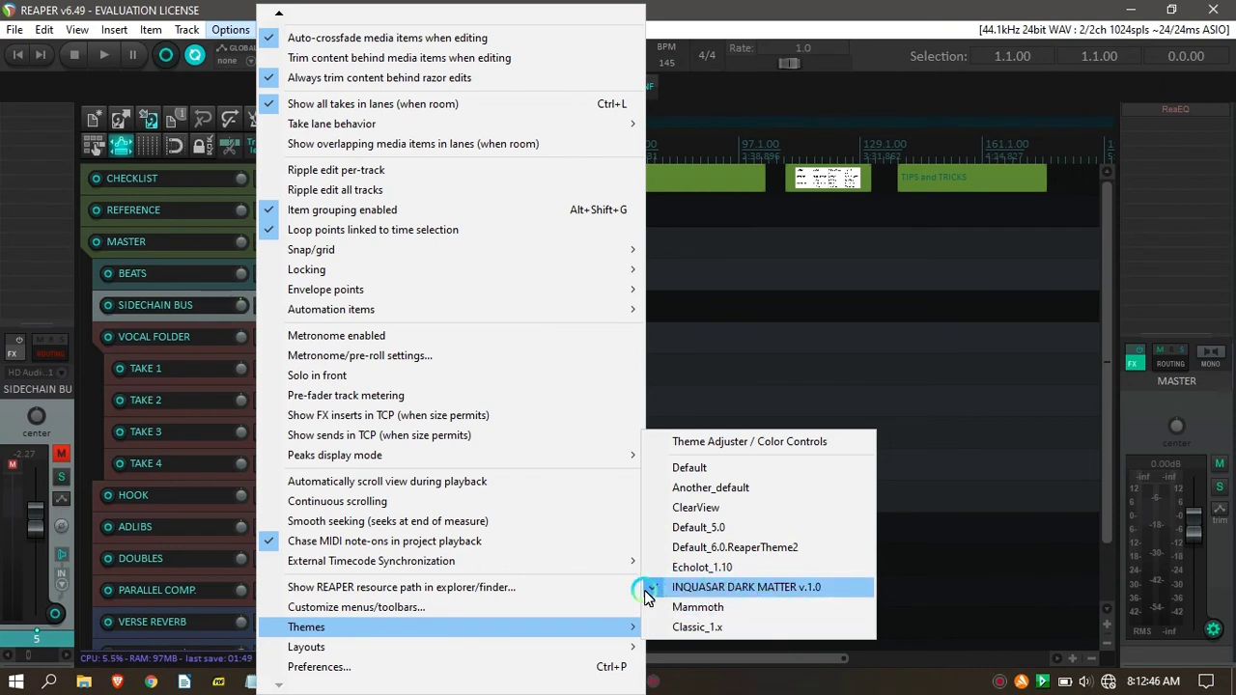
# - Choose INQUASAR DARK MATTER v.1.0 from the Options > Themes list
pyautogui.click(748, 587)
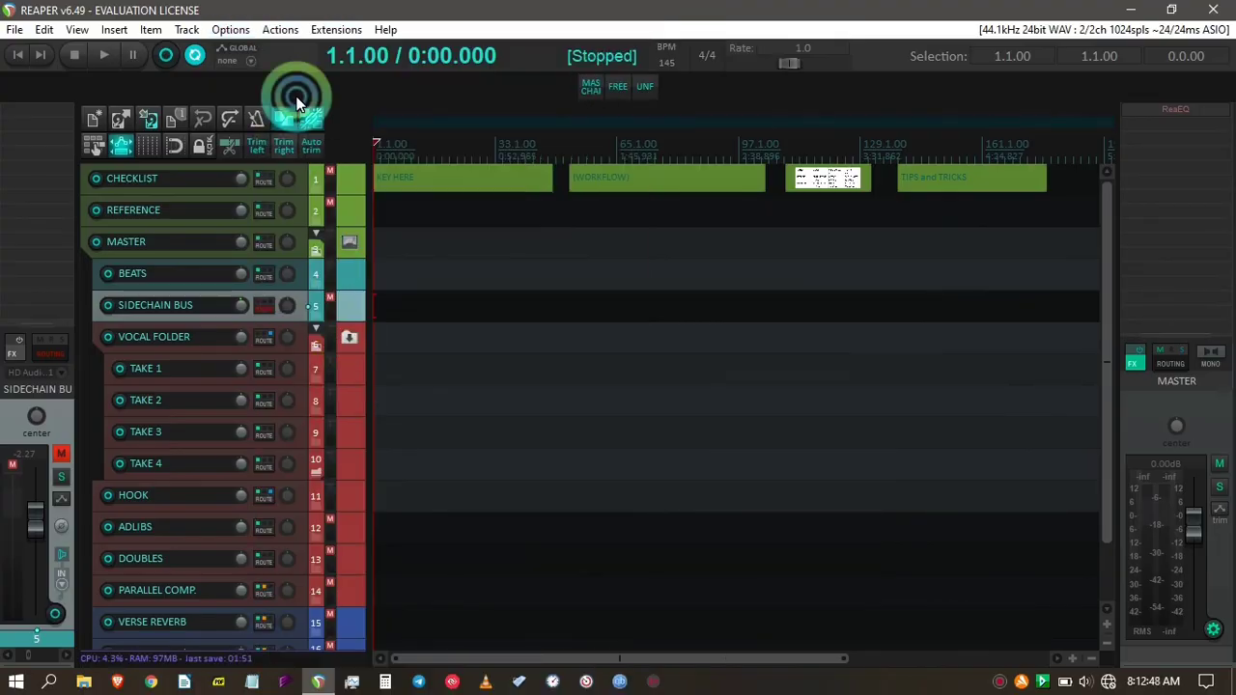